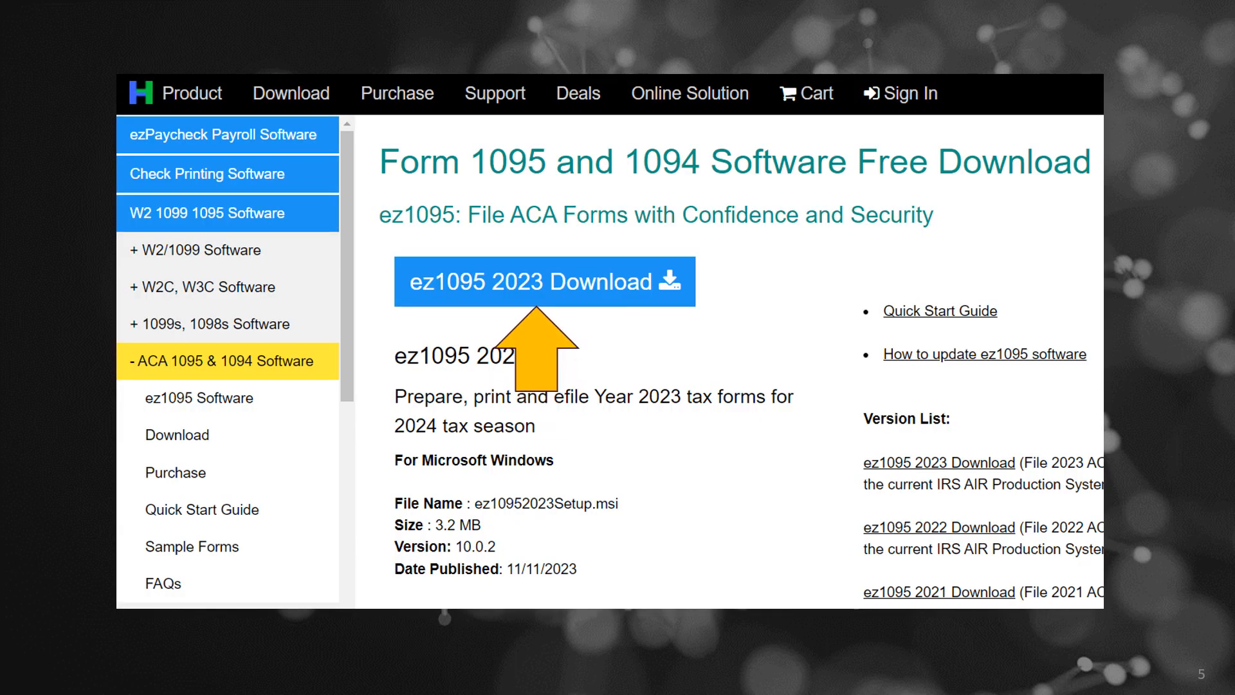
Download the ez1095 2023 installer from the Halfpricesoft download page.
{"action": "left_click", "coordinate": [543, 280]}
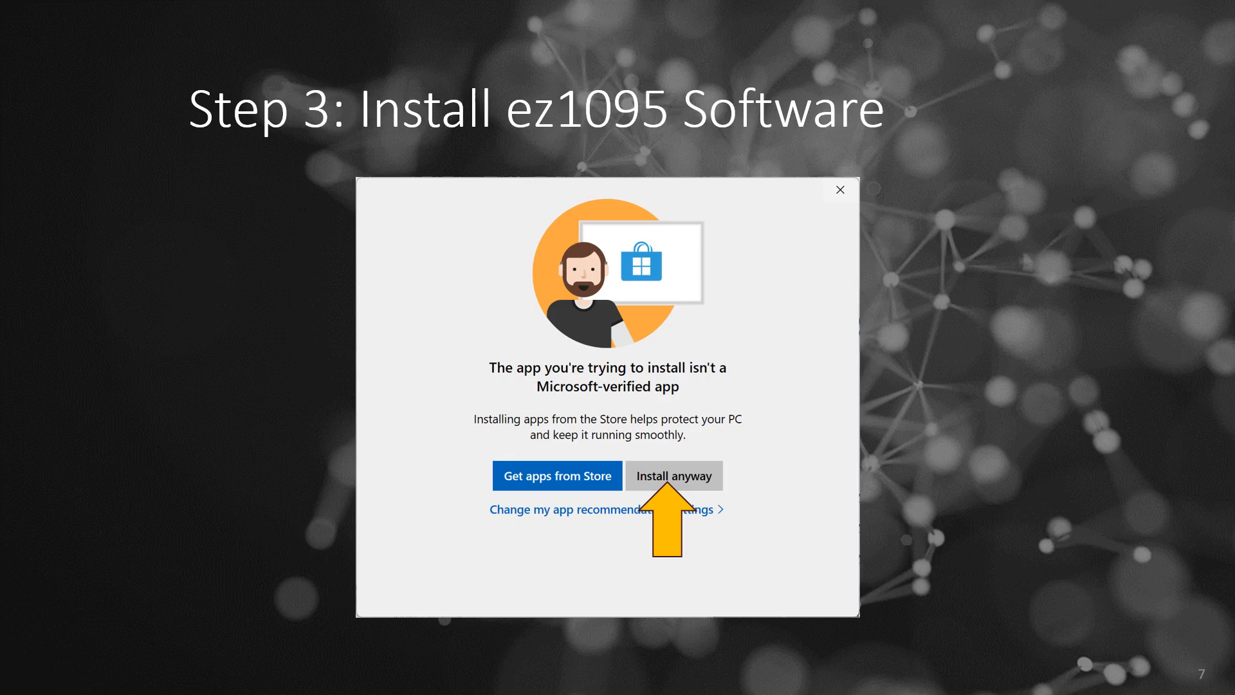
Choose 'Install anyway' so the unverified ez1095 setup can start.
{"action": "left_click", "coordinate": [673, 476]}
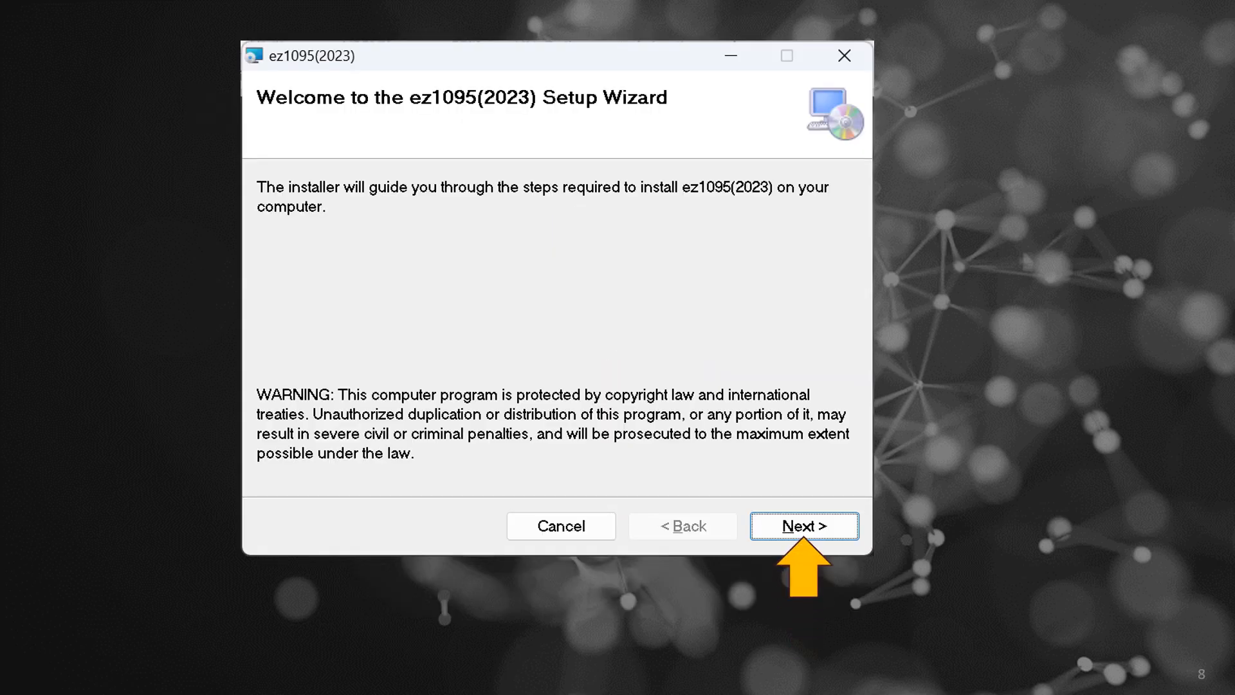
Accept the license, install ez1095(2023) for Everyone in the default folder, and close the finished setup.
{"action": "left_click", "coordinate": [803, 525]}
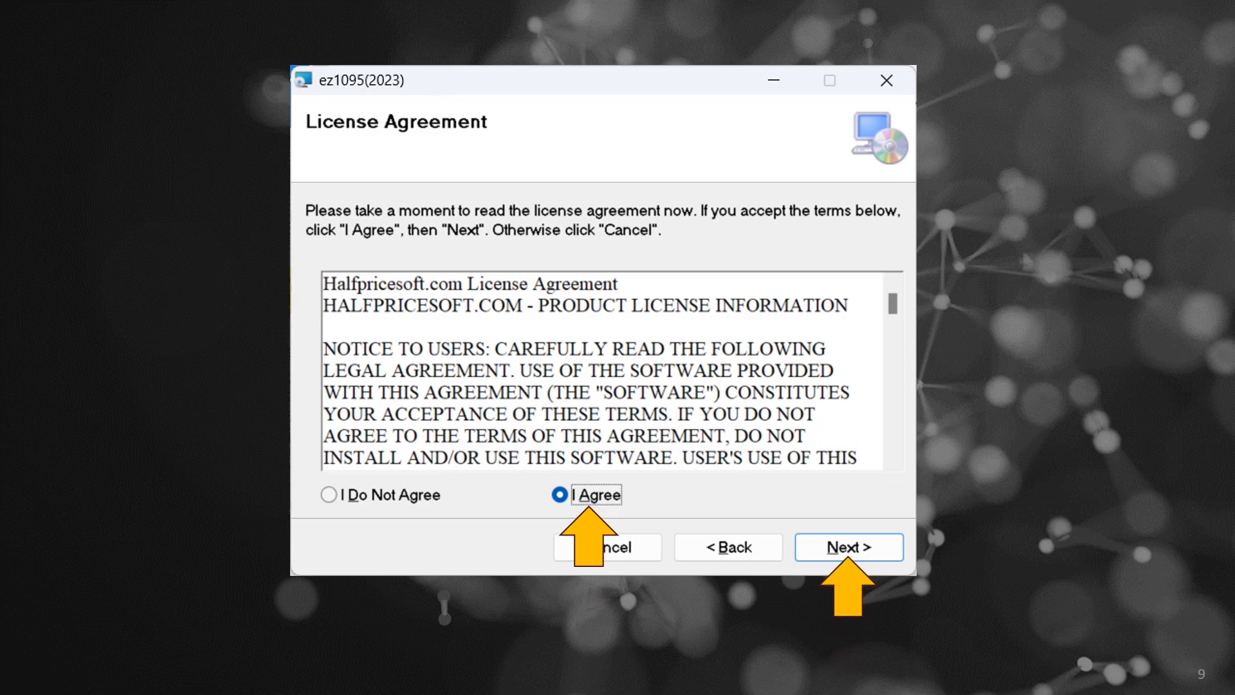
{"action": "left_click", "coordinate": [848, 546]}
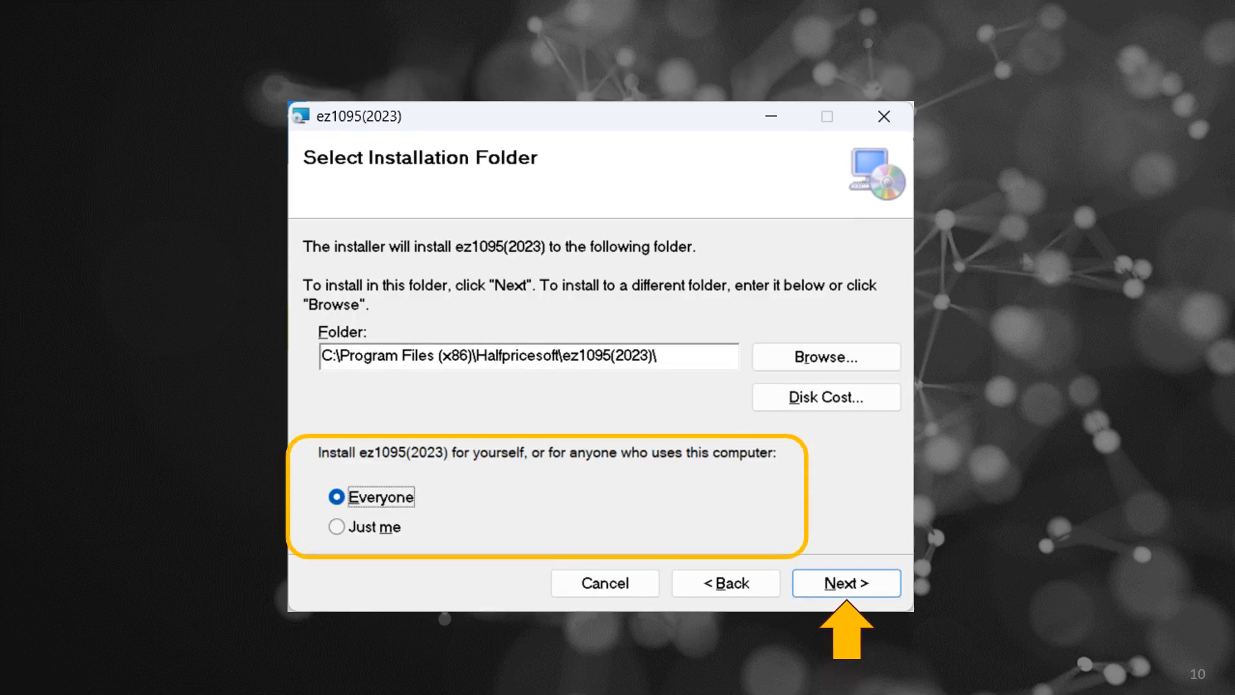
{"action": "left_click", "coordinate": [845, 583]}
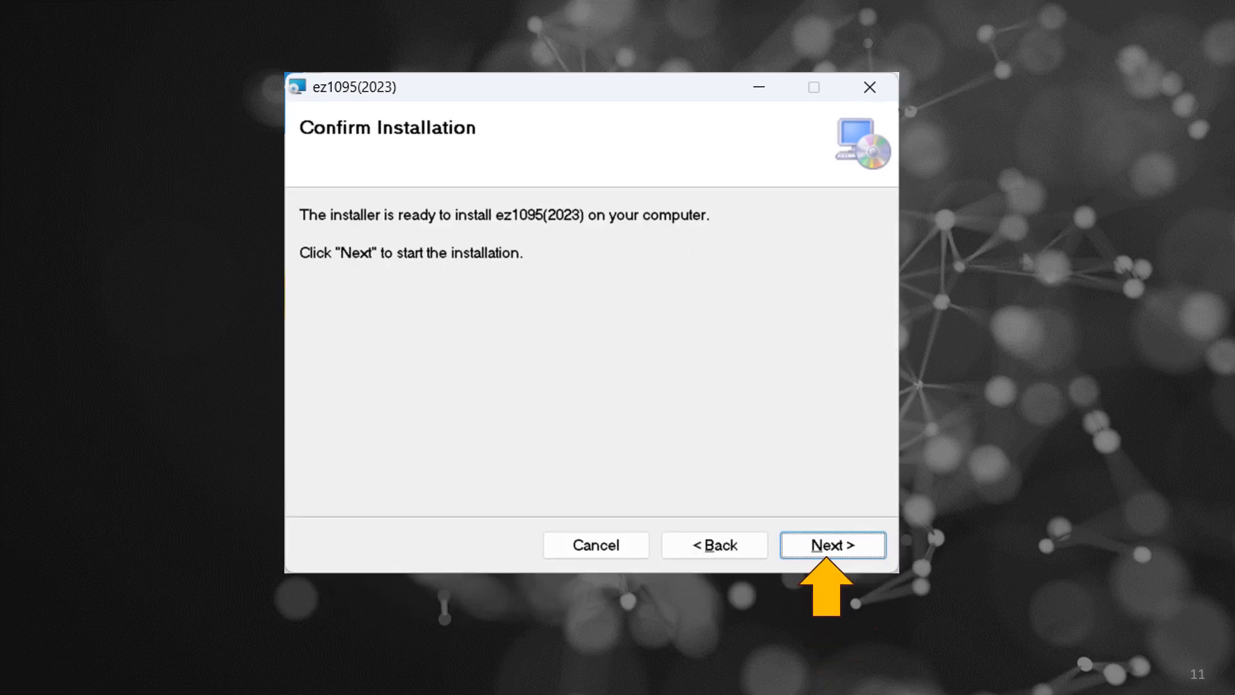
{"action": "left_click", "coordinate": [832, 544]}
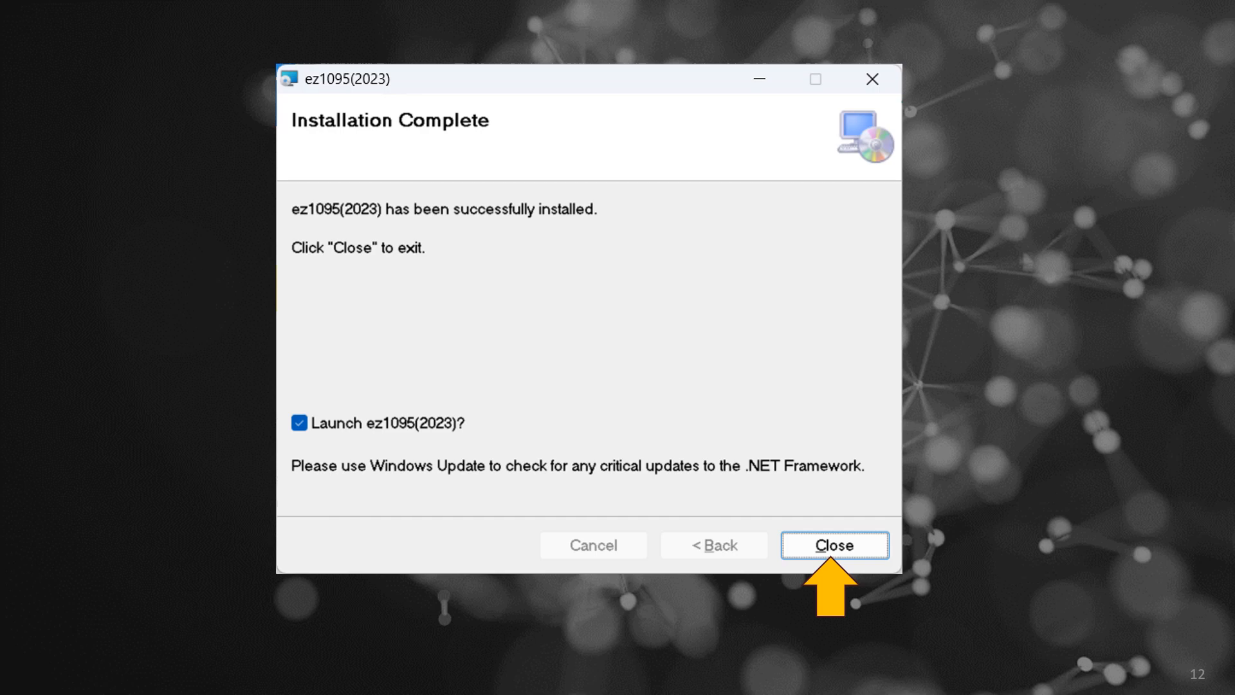
{"action": "left_click", "coordinate": [834, 546]}
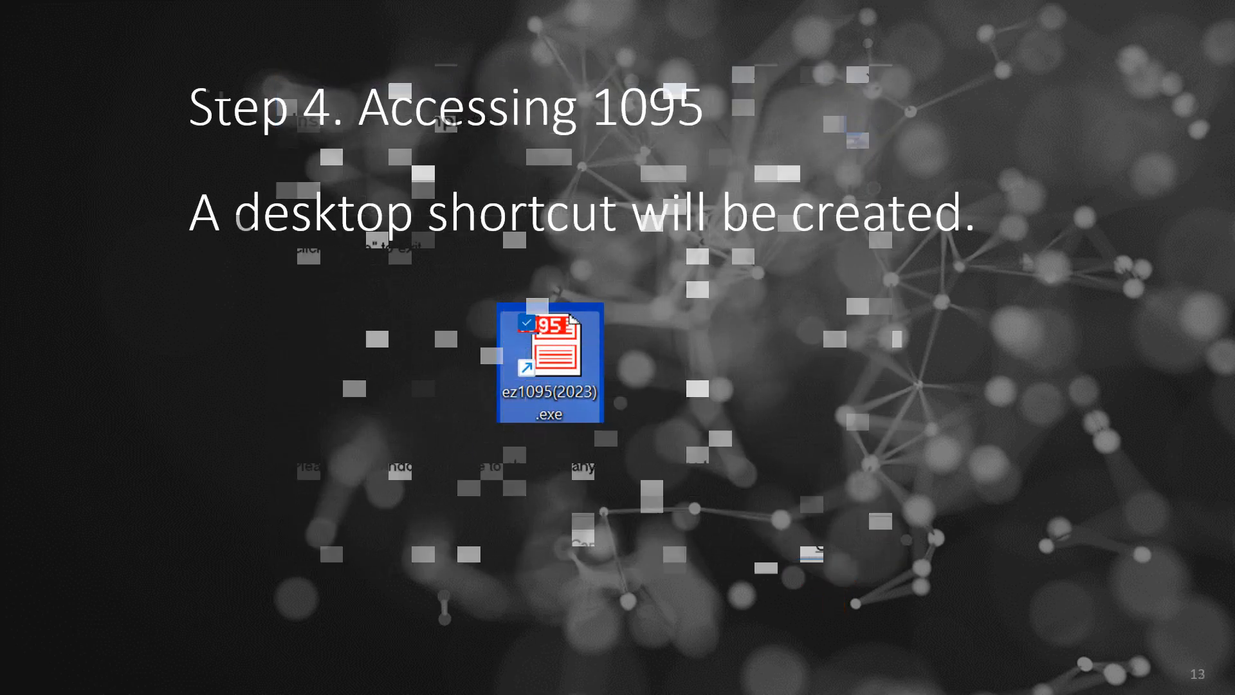